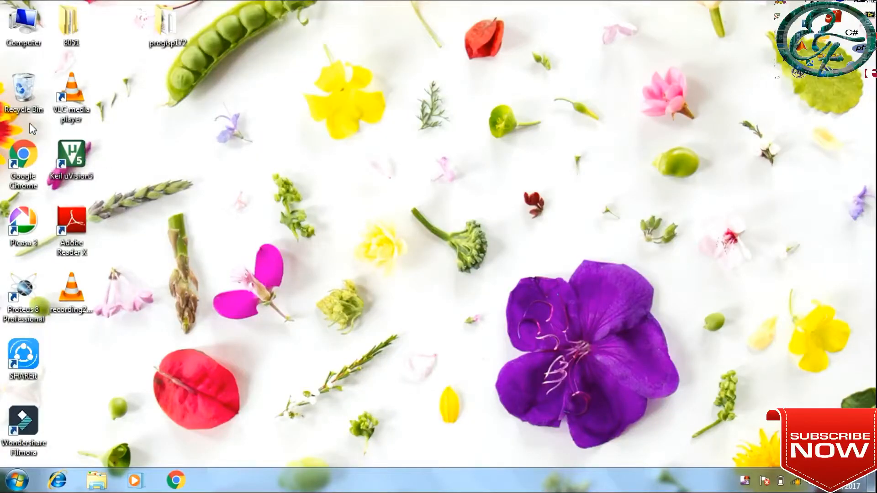
Bring up the desktop Computer icon's menu to reach Manage and Computer Management
{"action": "right_click", "coordinate": [24, 22]}
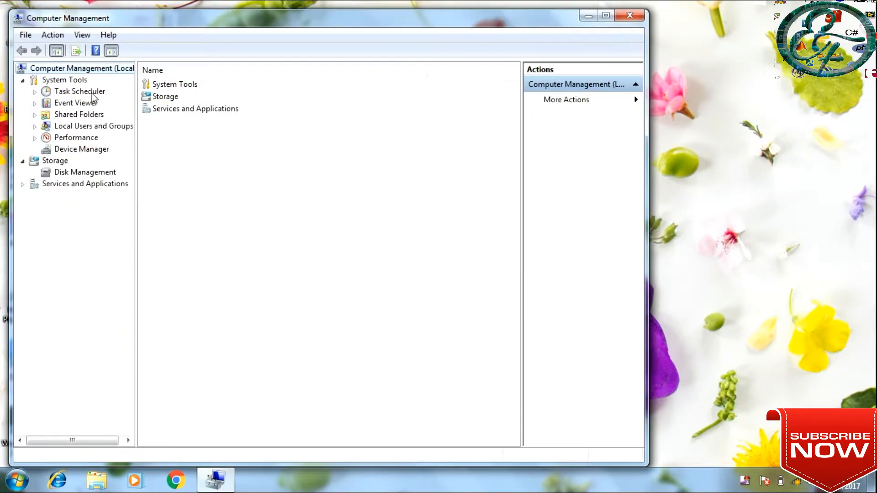
{"action": "mouse_move", "coordinate": [84, 158]}
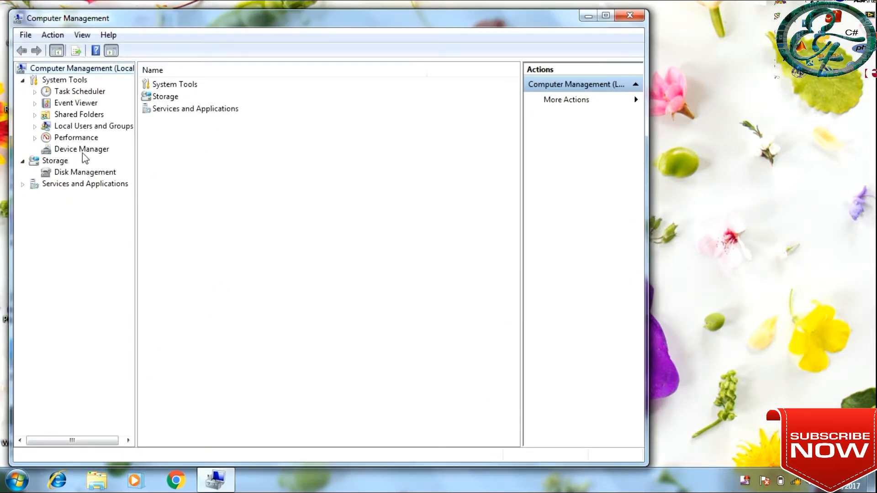
Show Device Manager's hardware list and bring up actions for the unrecognized USBasp under Other devices
{"action": "left_click", "coordinate": [81, 149]}
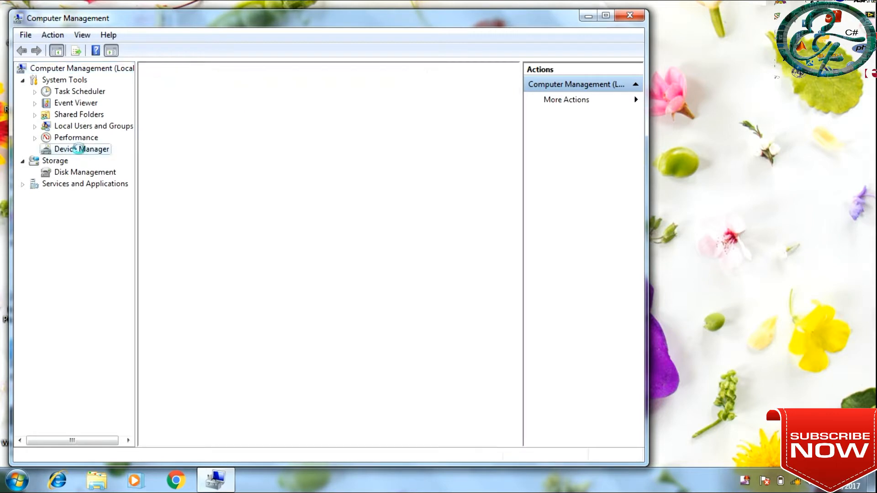
{"action": "left_click", "coordinate": [81, 149]}
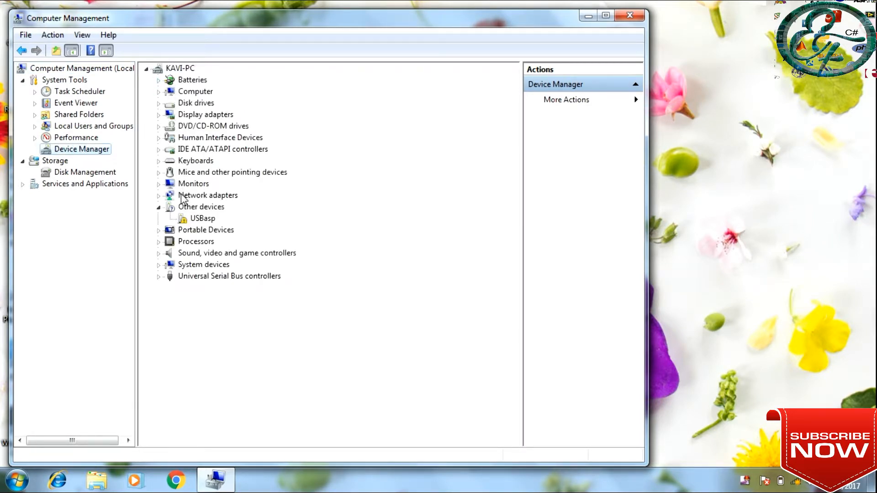
{"action": "mouse_move", "coordinate": [203, 224]}
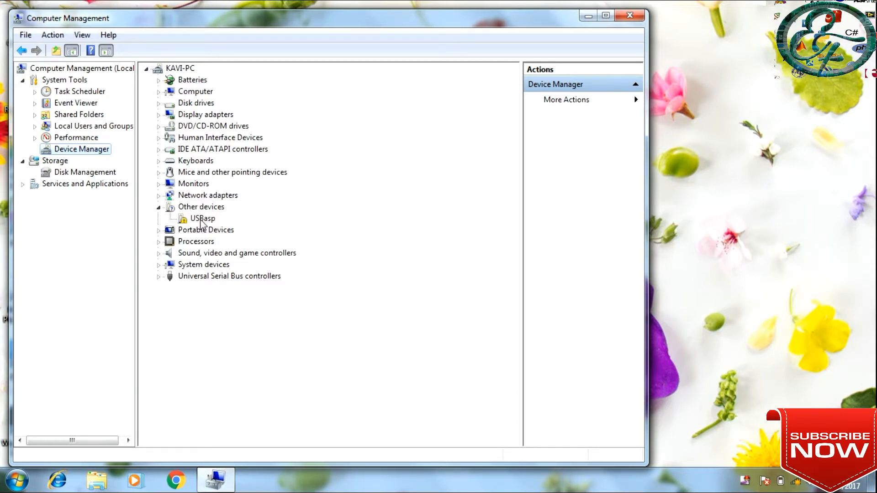
{"action": "left_click", "coordinate": [202, 218]}
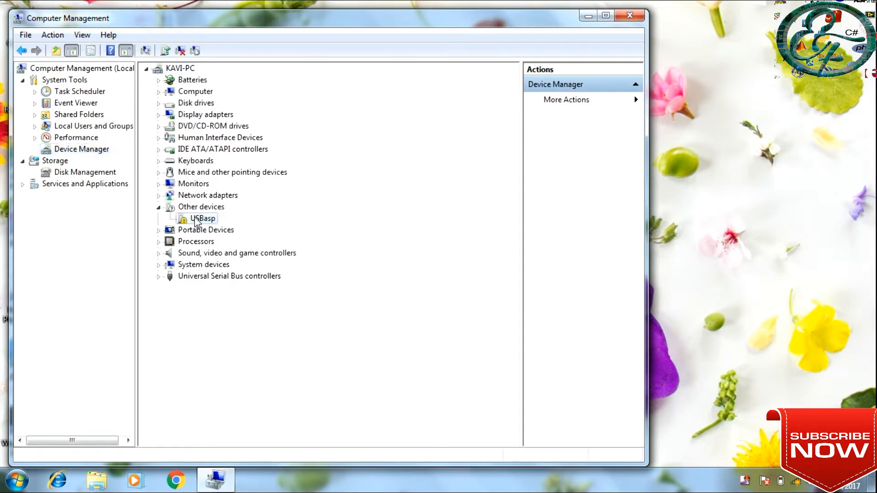
{"action": "right_click", "coordinate": [203, 218]}
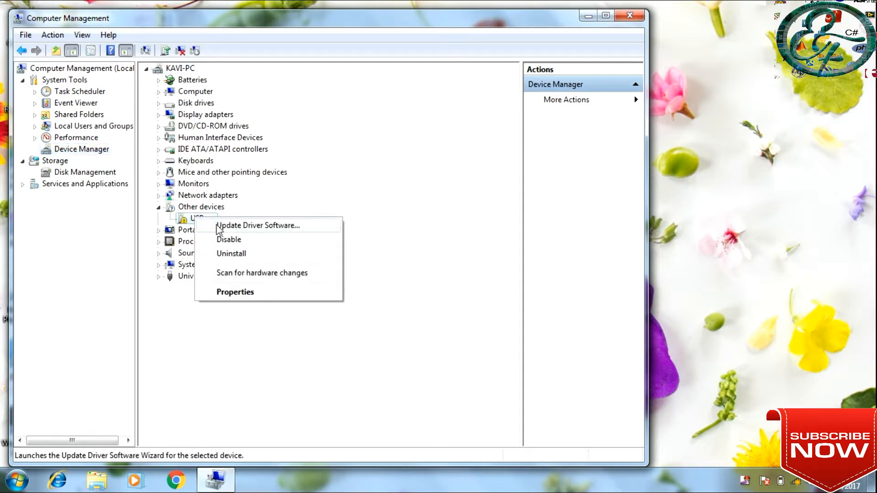
{"action": "mouse_move", "coordinate": [238, 234]}
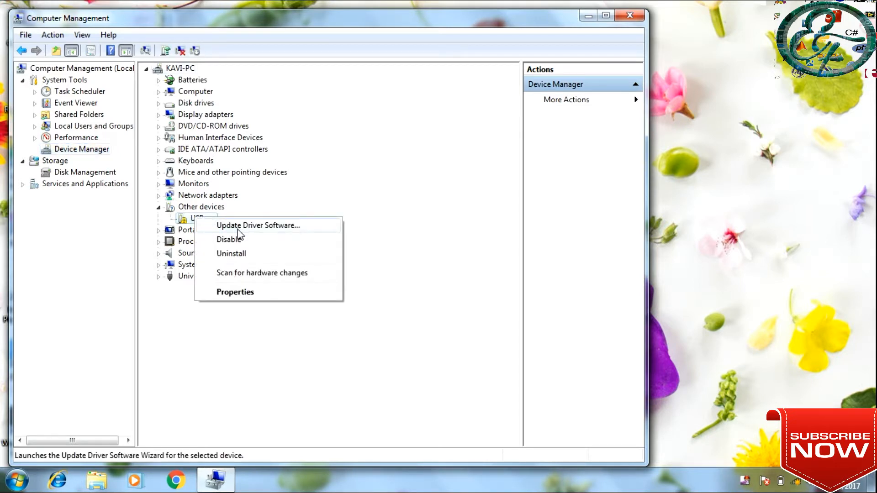
{"action": "mouse_move", "coordinate": [223, 242]}
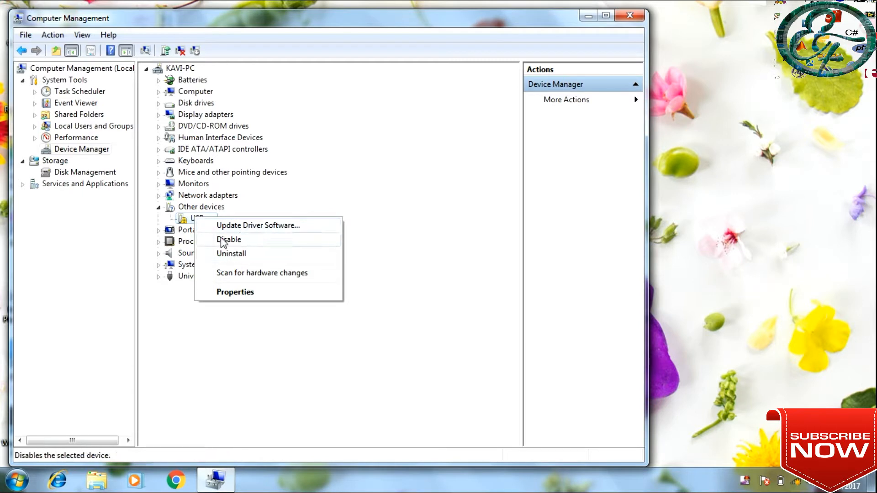
{"action": "mouse_move", "coordinate": [229, 230]}
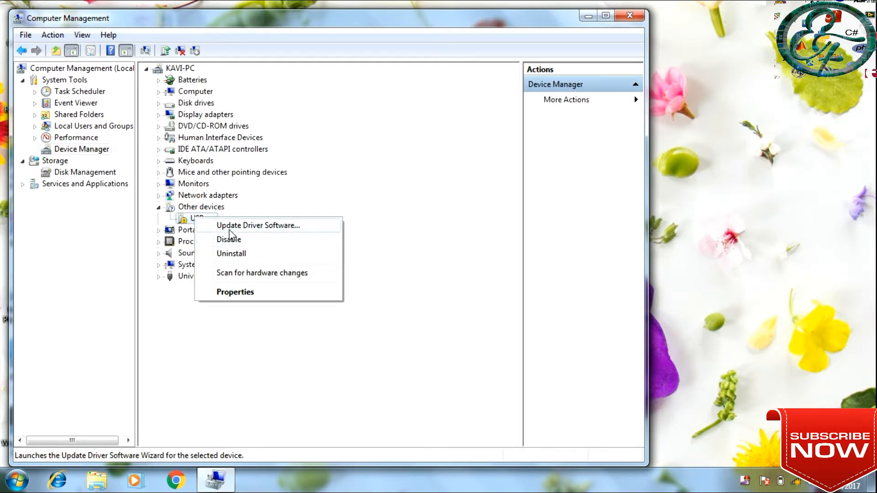
{"action": "mouse_move", "coordinate": [274, 236]}
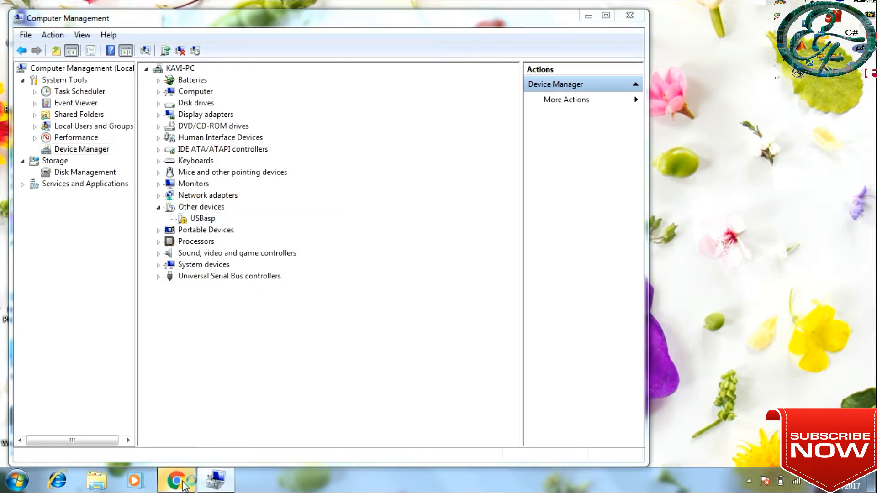
In Chrome, search 'usbasp' and follow 'usbasp driver for windows 7' to the fischl.de USBasp page
{"action": "left_click", "coordinate": [175, 480]}
{"action": "type", "text": "u"}
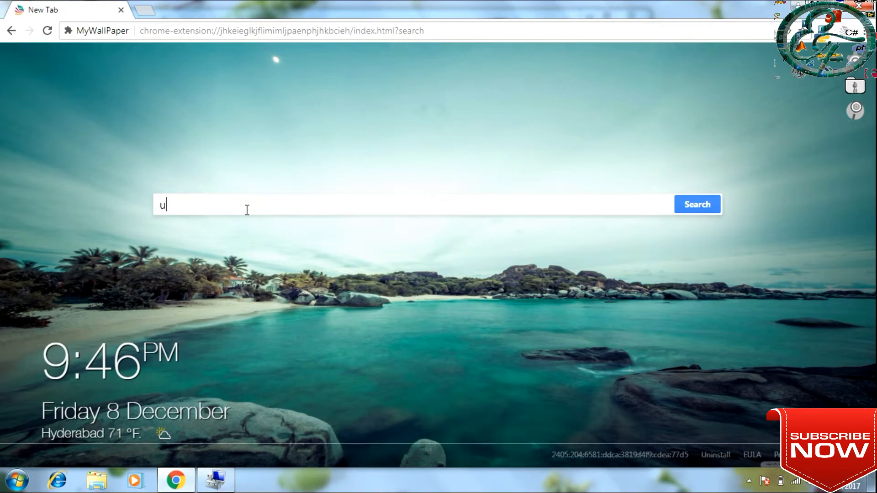
{"action": "type", "text": "sb"}
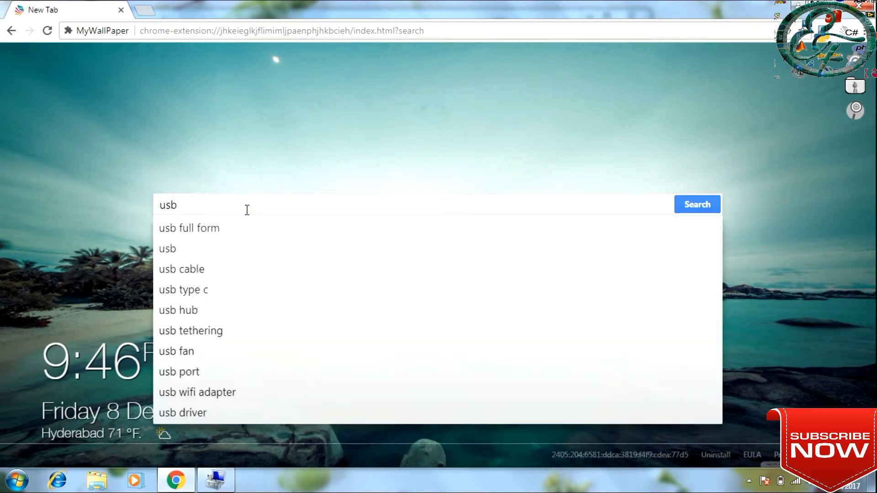
{"action": "type", "text": "asp"}
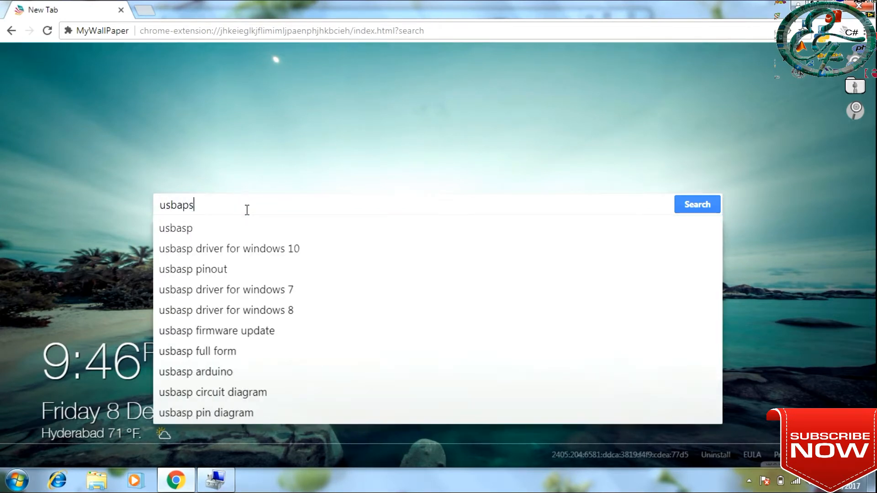
{"action": "mouse_move", "coordinate": [236, 300]}
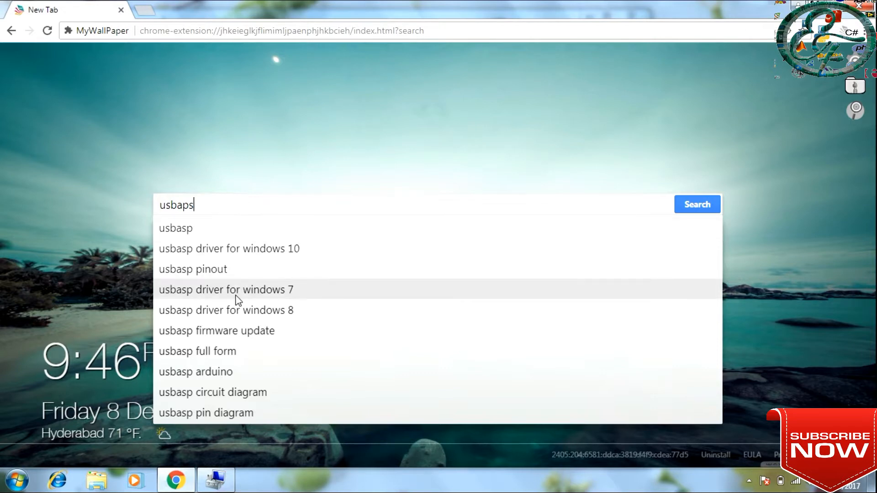
{"action": "left_click", "coordinate": [176, 229]}
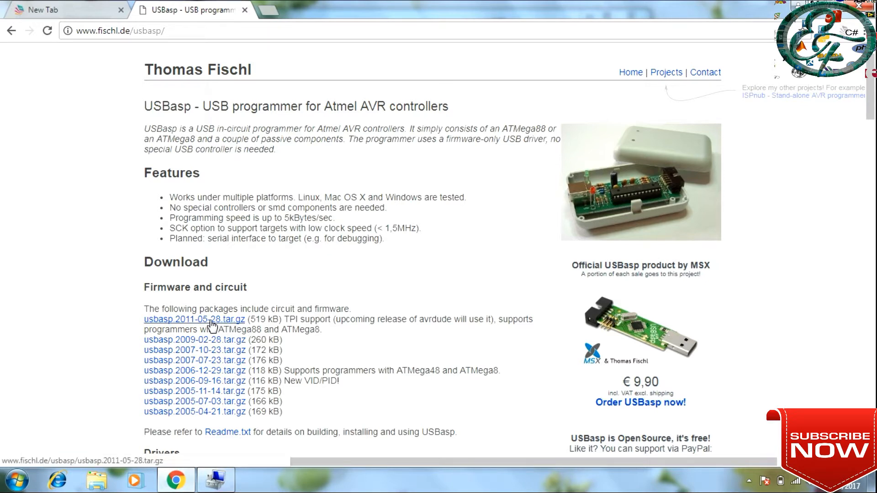
Download usbasp.2011-05-28.tar.gz and show it in the Downloads folder via Chrome's Downloads list
{"action": "left_click", "coordinate": [194, 319]}
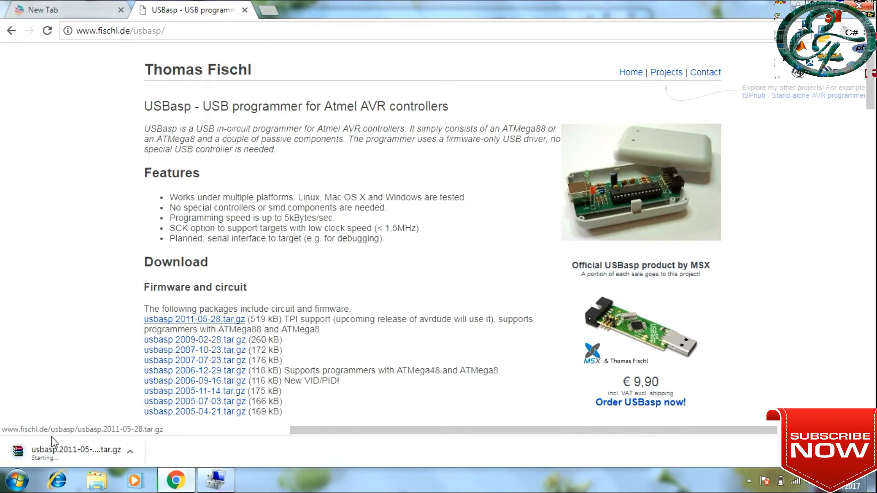
{"action": "mouse_move", "coordinate": [56, 452]}
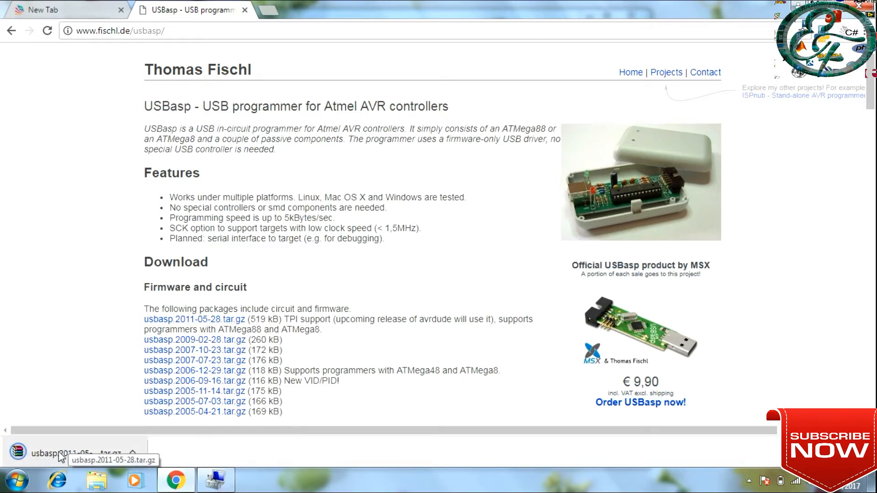
{"action": "left_click", "coordinate": [56, 453]}
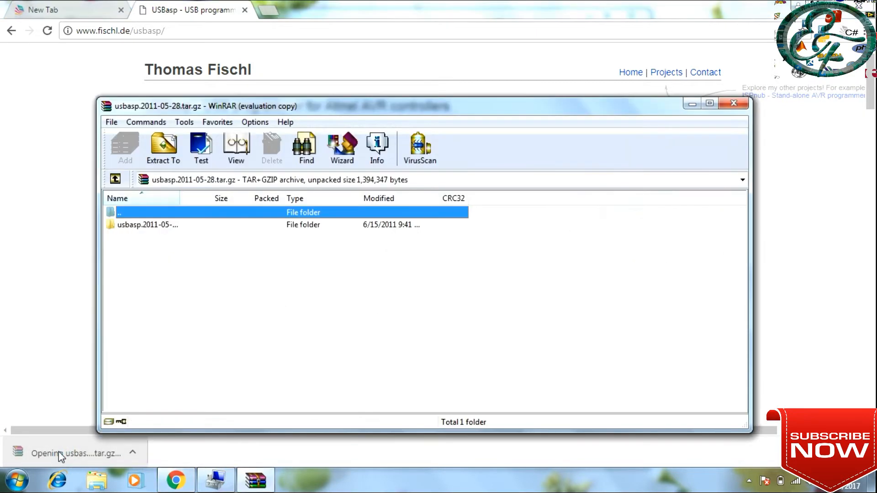
{"action": "left_click", "coordinate": [734, 103]}
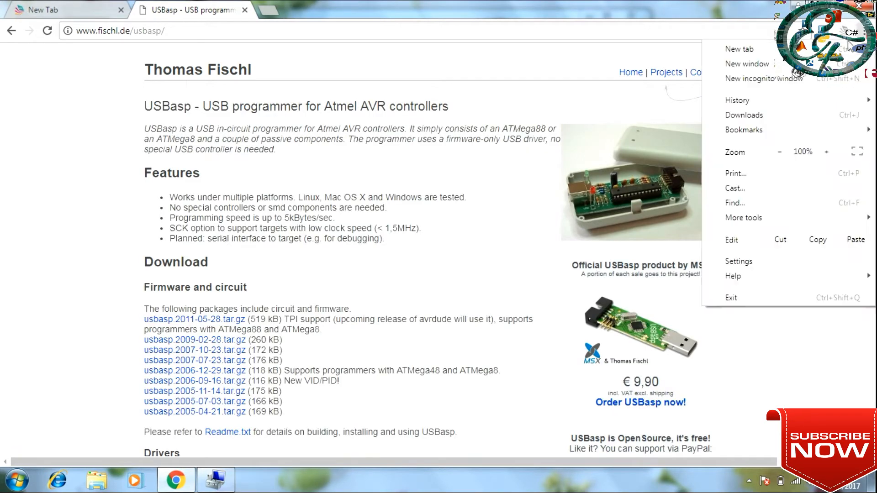
{"action": "left_click", "coordinate": [744, 115]}
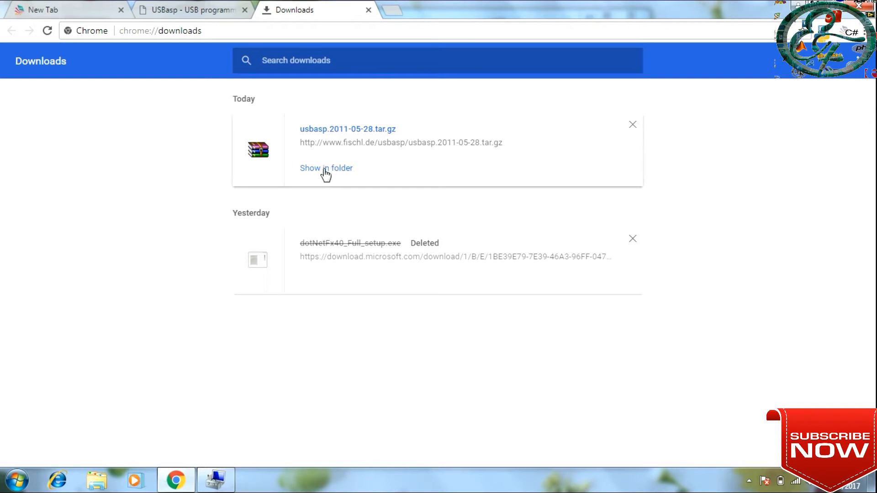
{"action": "left_click", "coordinate": [326, 168]}
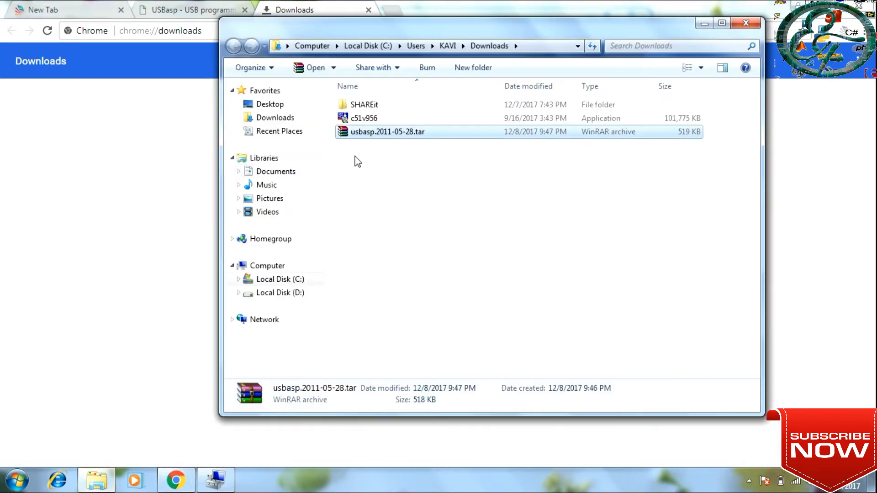
Extract usbasp.2011-05-28.tar into a usbasp.2011-05-28 folder in Downloads with Extract Here
{"action": "right_click", "coordinate": [388, 131]}
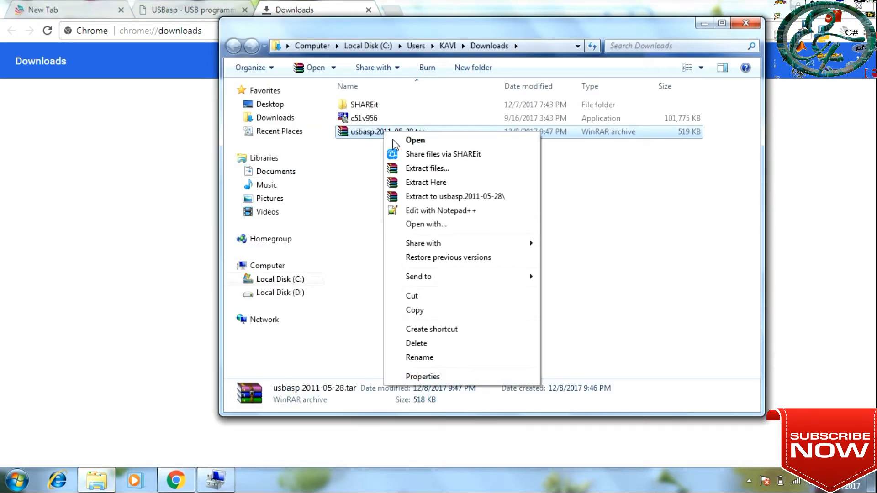
{"action": "mouse_move", "coordinate": [437, 183]}
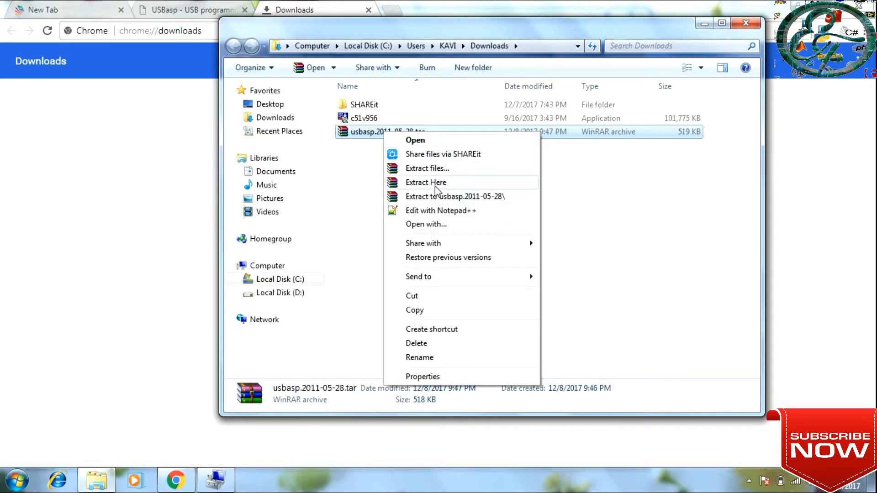
{"action": "mouse_move", "coordinate": [430, 190]}
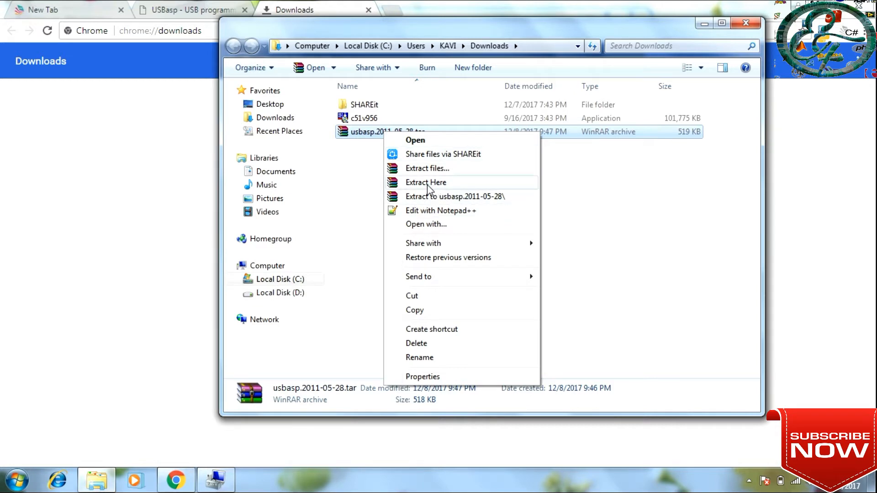
{"action": "left_click", "coordinate": [425, 183]}
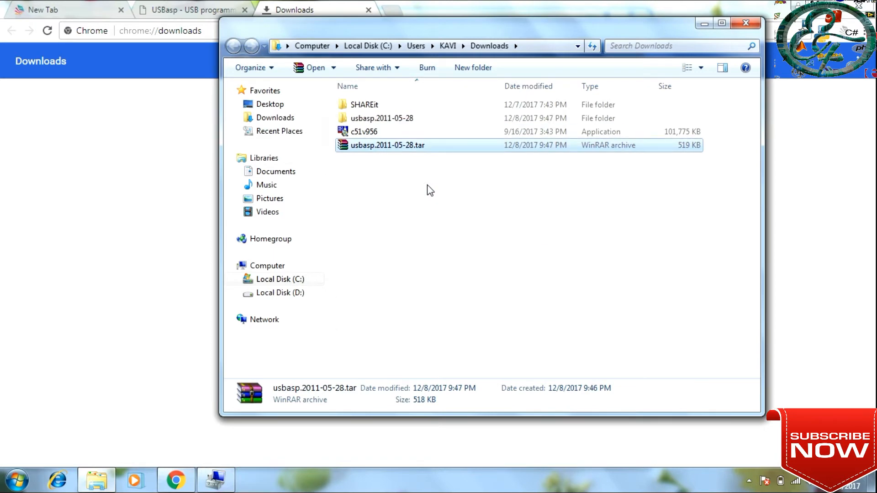
{"action": "mouse_move", "coordinate": [411, 129]}
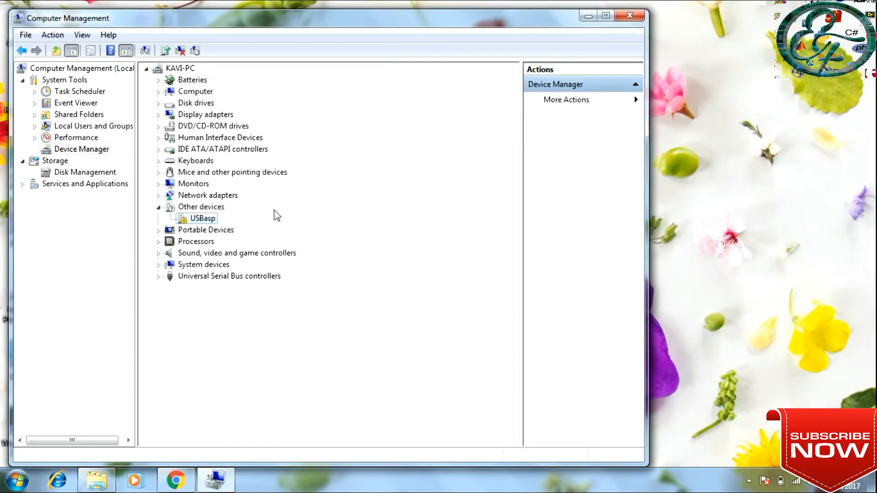
Start Update Driver Software for USBasp and choose to browse this computer for driver software
{"action": "right_click", "coordinate": [200, 219]}
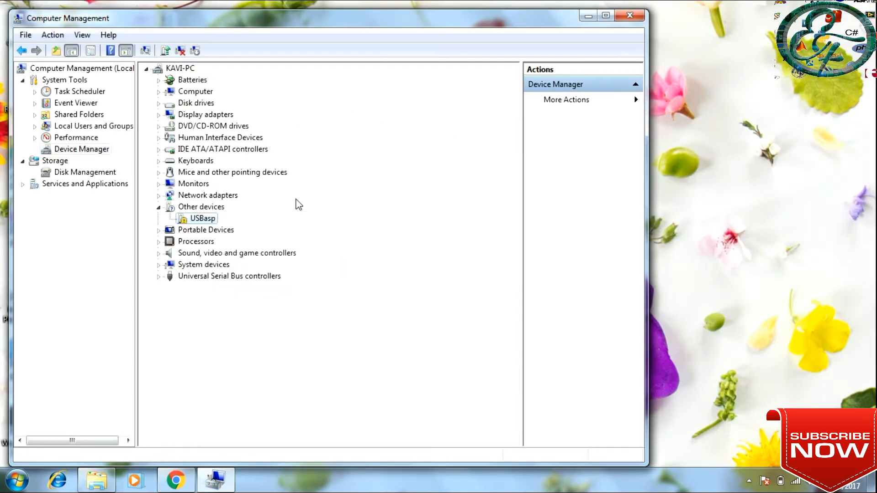
{"action": "right_click", "coordinate": [201, 219]}
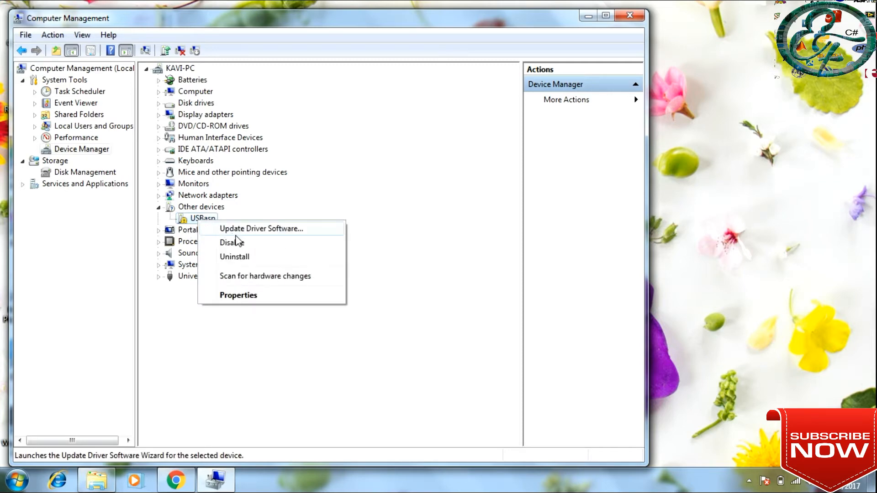
{"action": "left_click", "coordinate": [260, 229]}
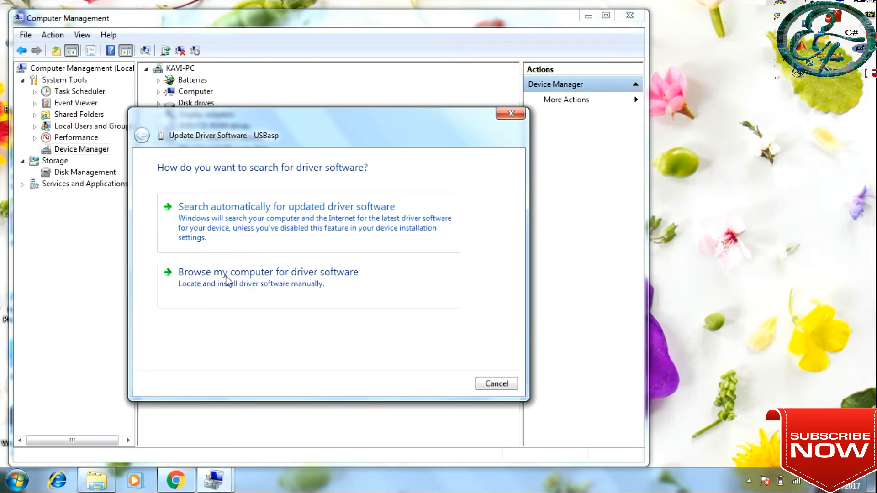
{"action": "left_click", "coordinate": [267, 272]}
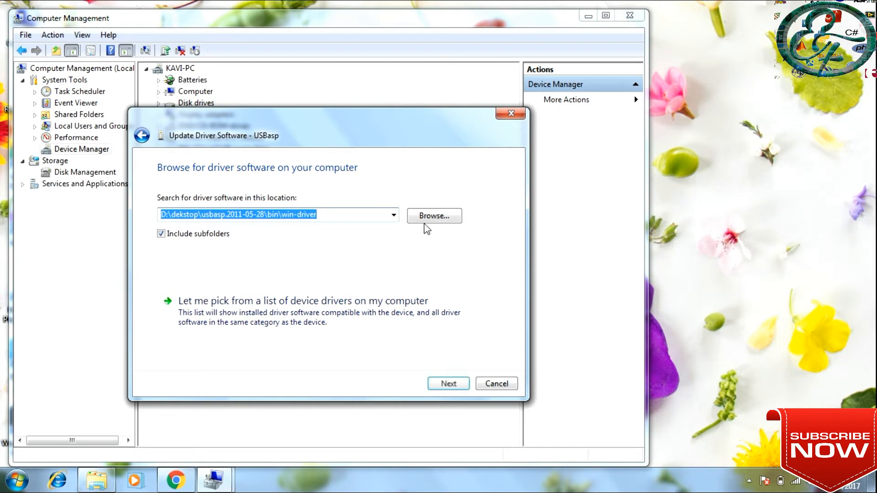
Set the driver search folder to Desktop\usbasp.2011-05-28\bin\win-driver
{"action": "left_click", "coordinate": [433, 216]}
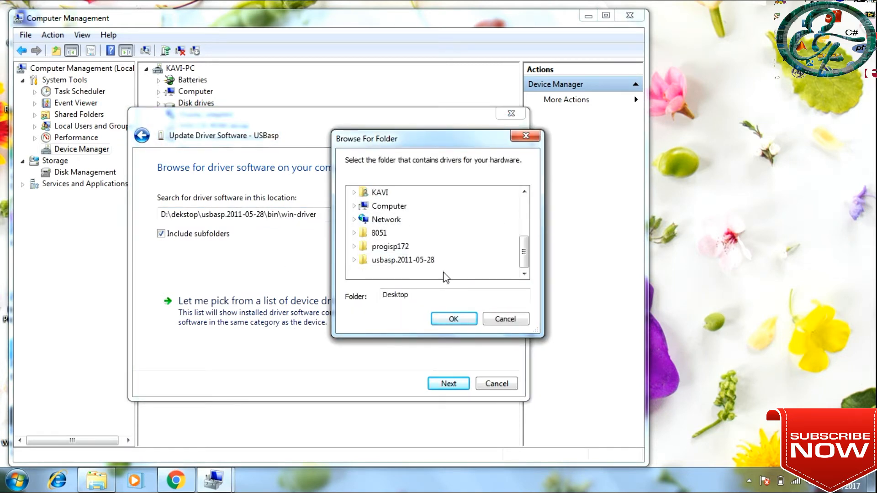
{"action": "mouse_move", "coordinate": [413, 274]}
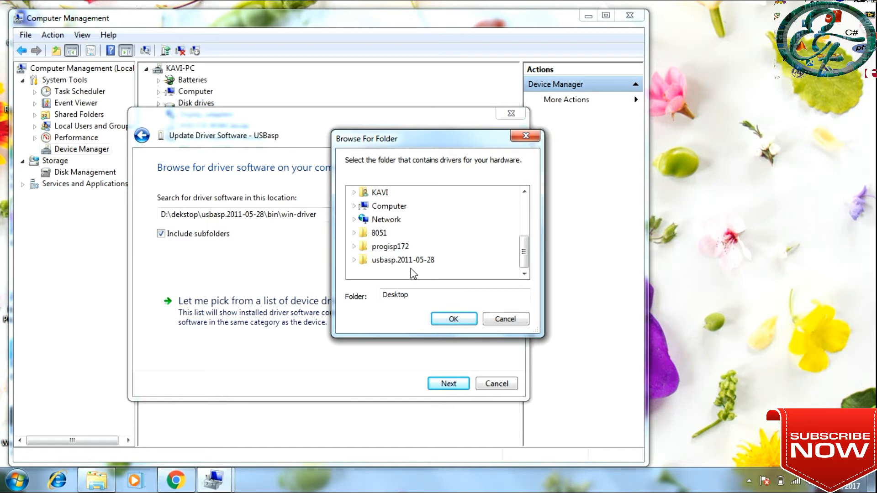
{"action": "mouse_move", "coordinate": [388, 263]}
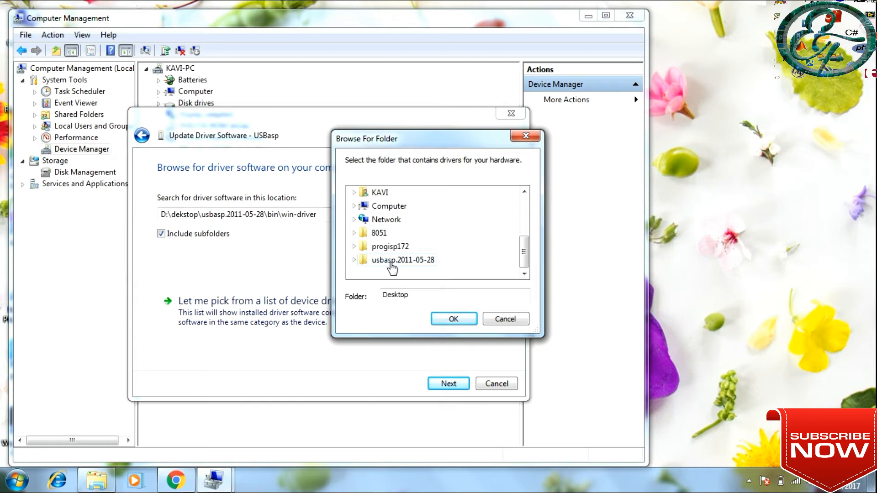
{"action": "left_click", "coordinate": [403, 259]}
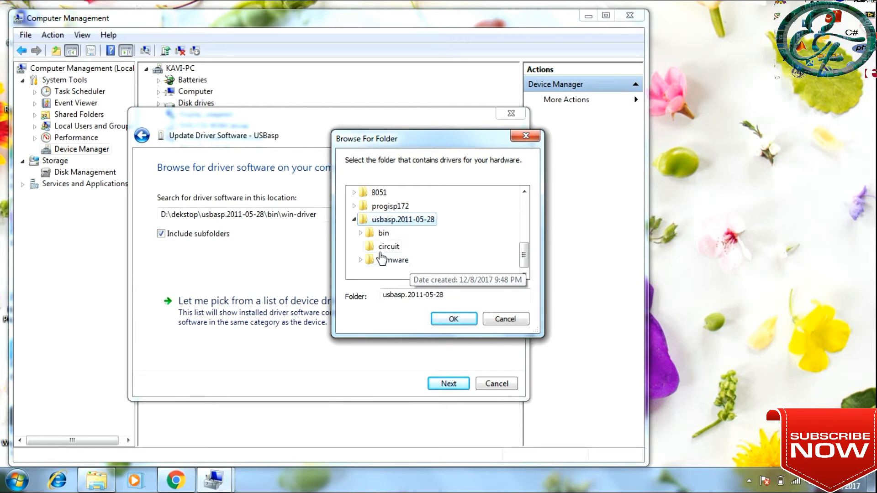
{"action": "mouse_move", "coordinate": [385, 263]}
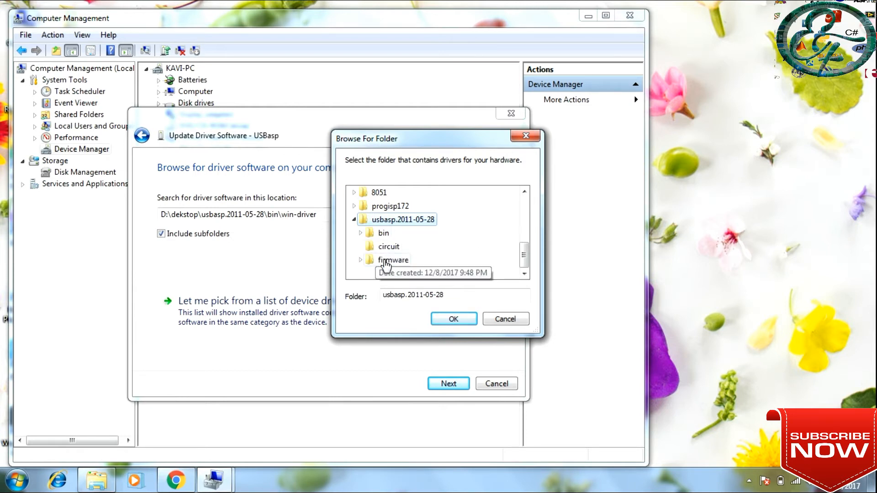
{"action": "mouse_move", "coordinate": [368, 241]}
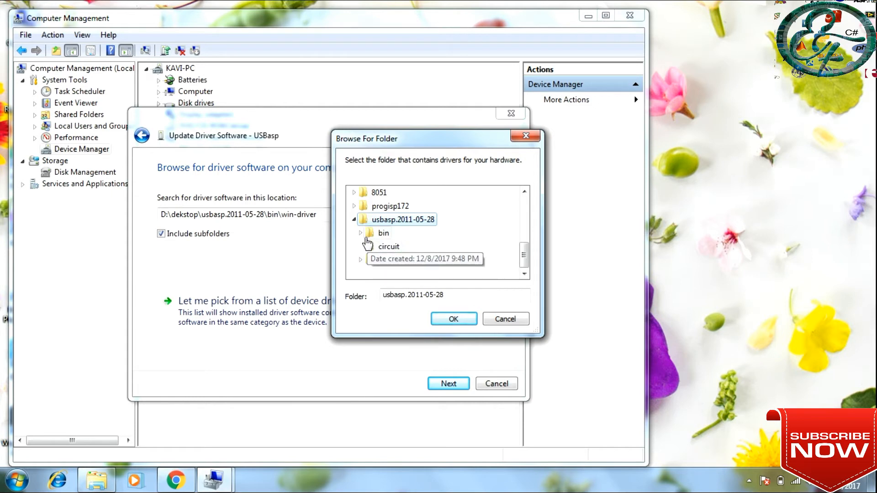
{"action": "left_click", "coordinate": [360, 233]}
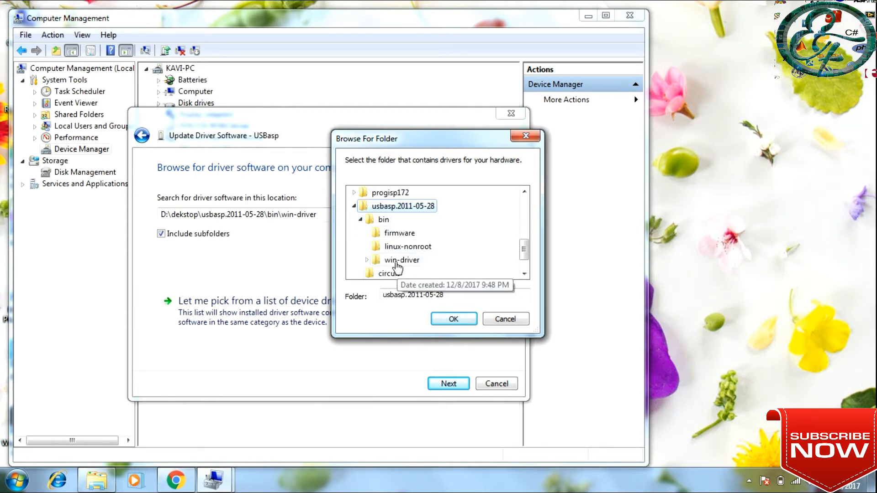
{"action": "left_click", "coordinate": [368, 259]}
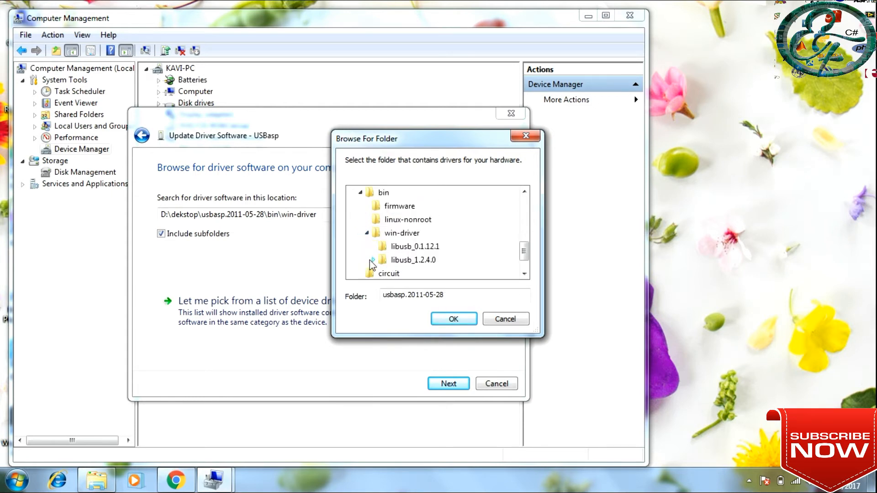
{"action": "mouse_move", "coordinate": [412, 240]}
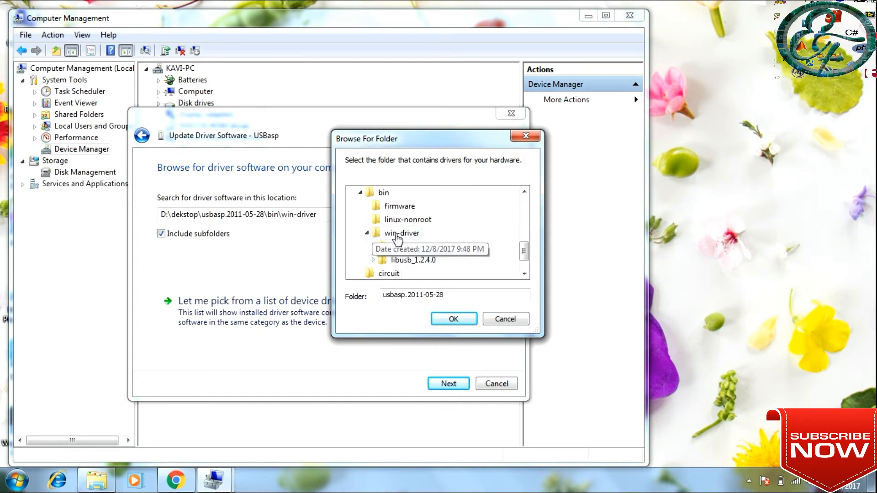
{"action": "left_click", "coordinate": [400, 233]}
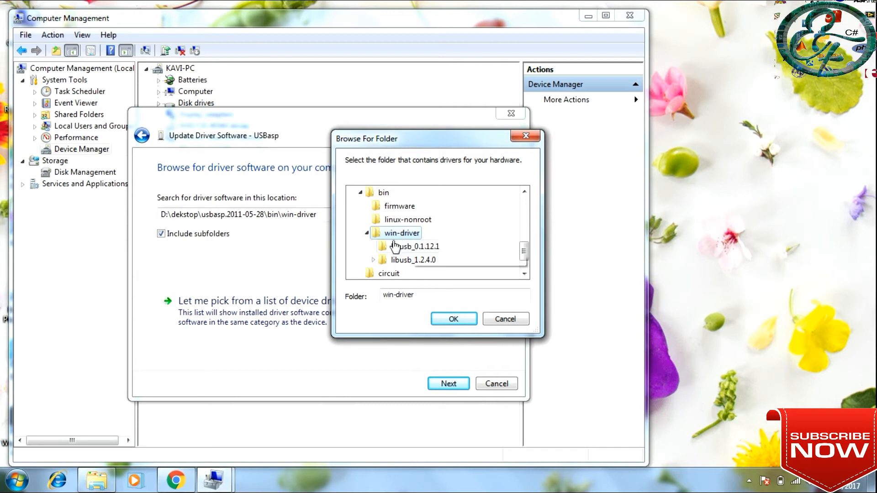
{"action": "left_click", "coordinate": [452, 319]}
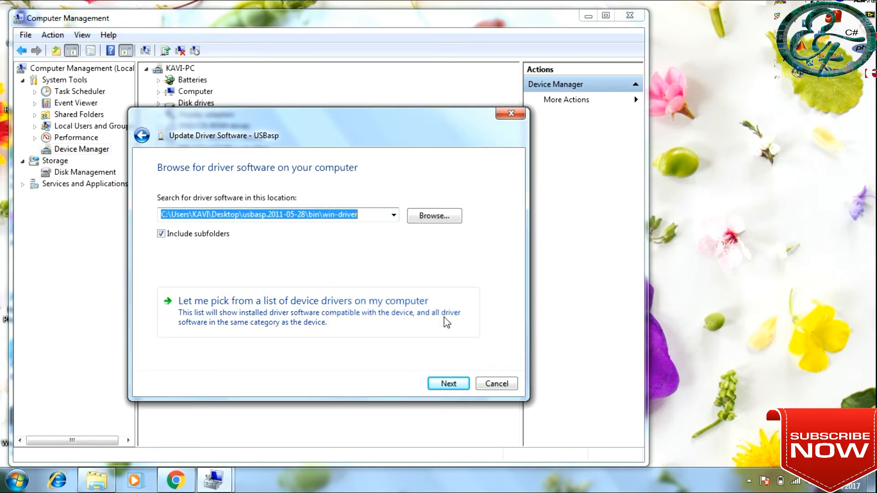
{"action": "mouse_move", "coordinate": [360, 231]}
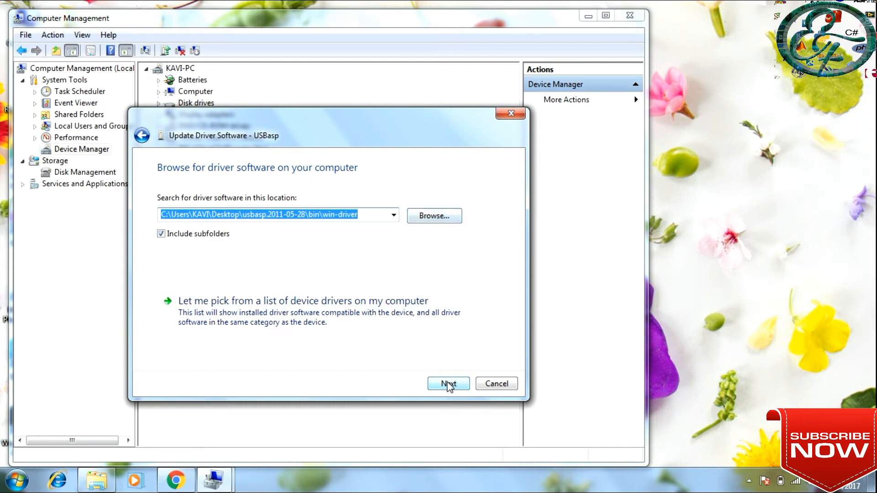
Proceed with installing the driver from the win-driver folder, triggering the unverified-publisher warning
{"action": "left_click", "coordinate": [448, 384]}
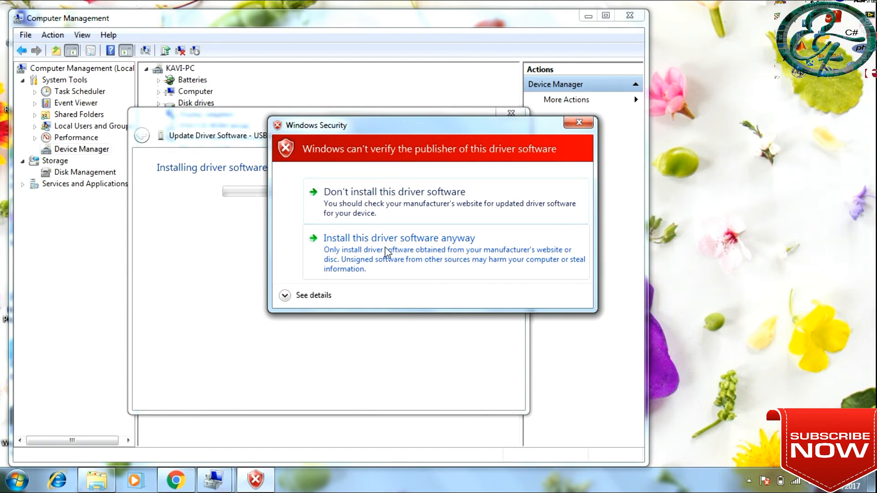
Accept 'Install this driver software anyway' so the USBasp driver installs successfully
{"action": "left_click", "coordinate": [399, 237]}
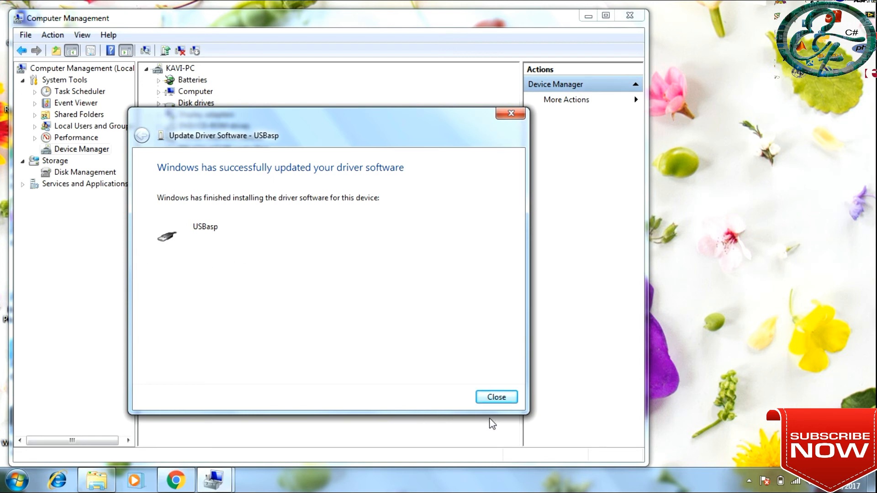
Close the finished wizard, leaving USBasp listed under libusb-win32 devices
{"action": "left_click", "coordinate": [495, 397]}
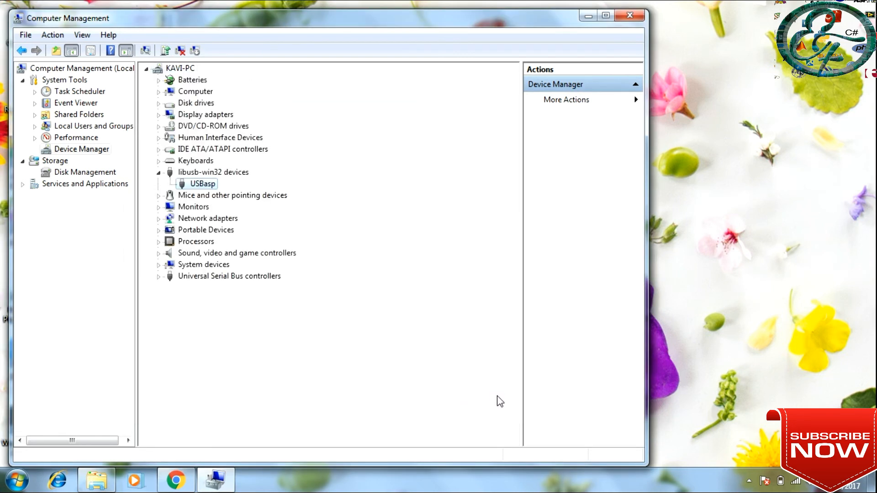
{"action": "mouse_move", "coordinate": [217, 188]}
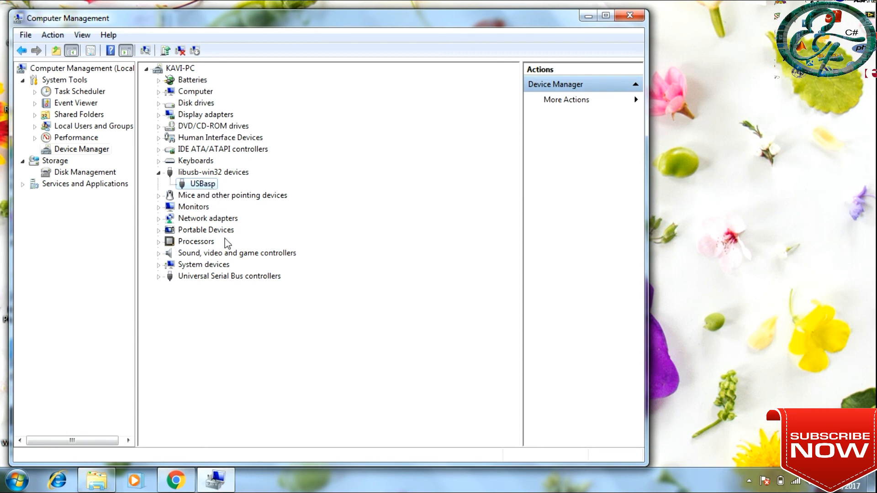
{"action": "mouse_move", "coordinate": [232, 158]}
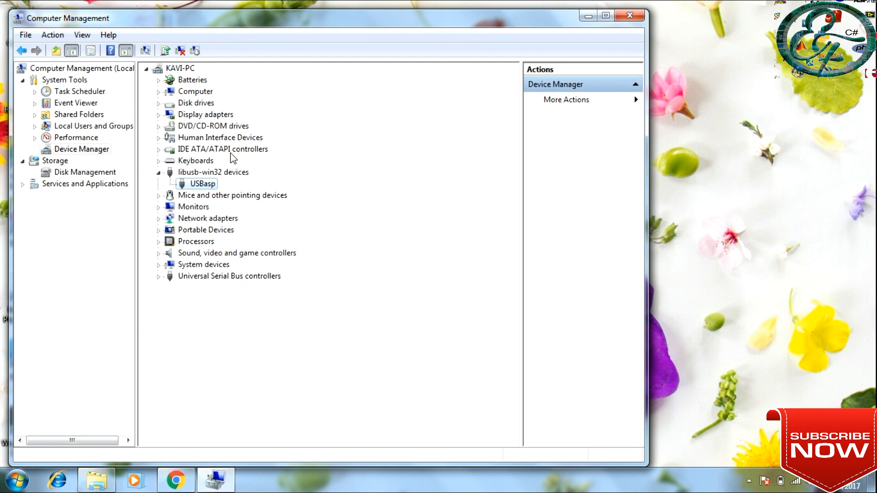
{"action": "mouse_move", "coordinate": [463, 5]}
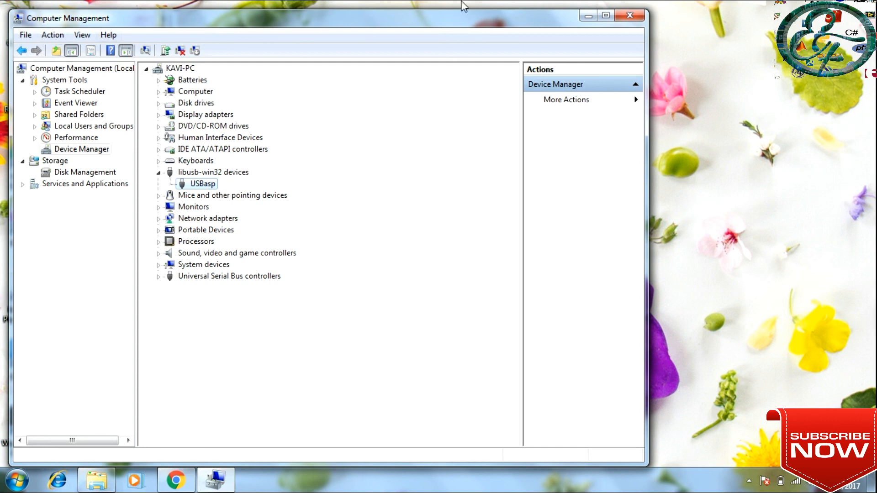